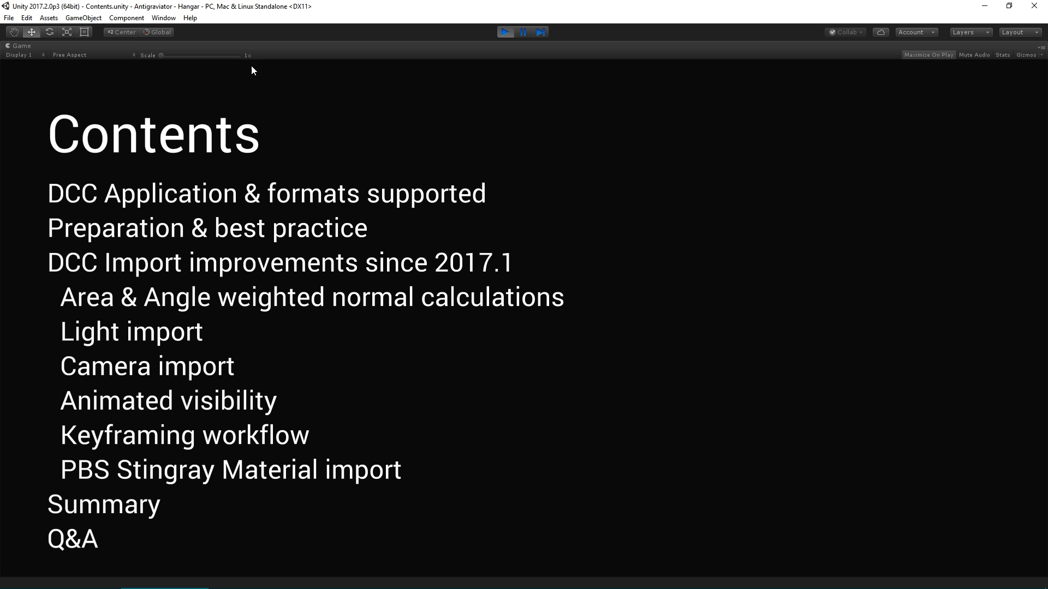
mouse_move(248, 211)
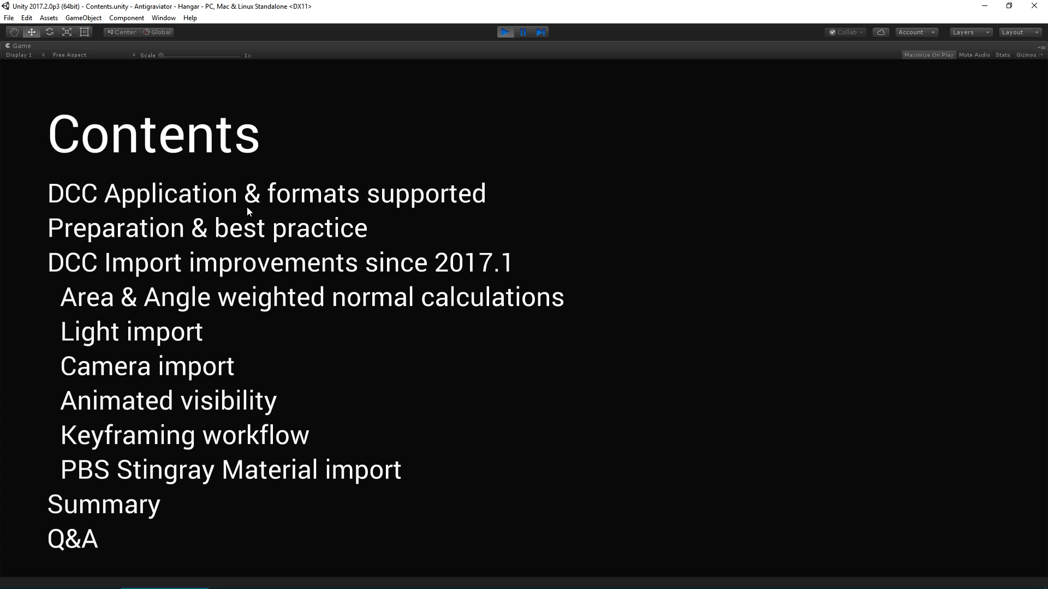
mouse_move(168, 109)
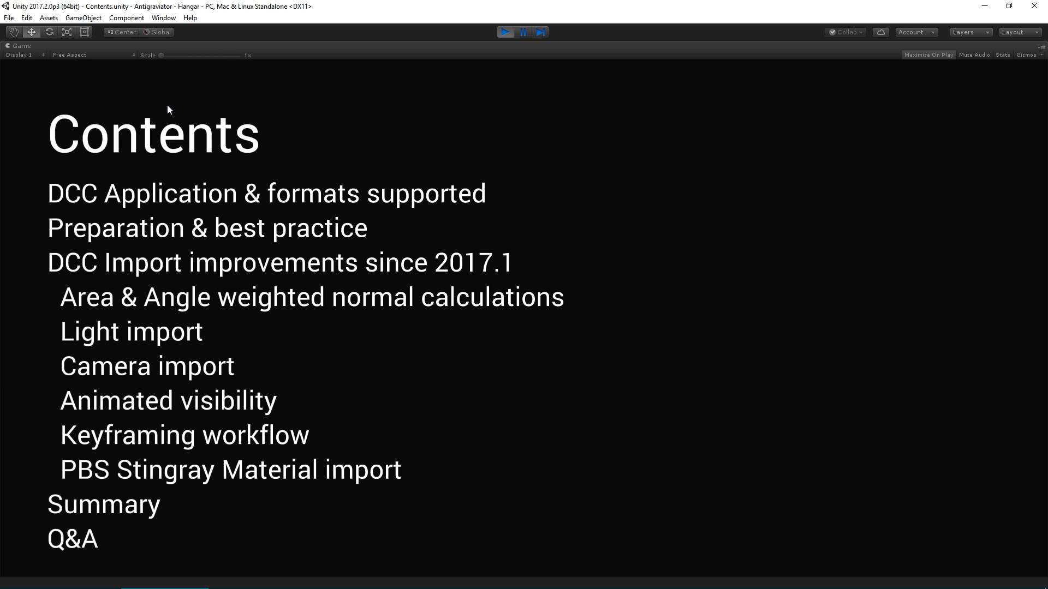